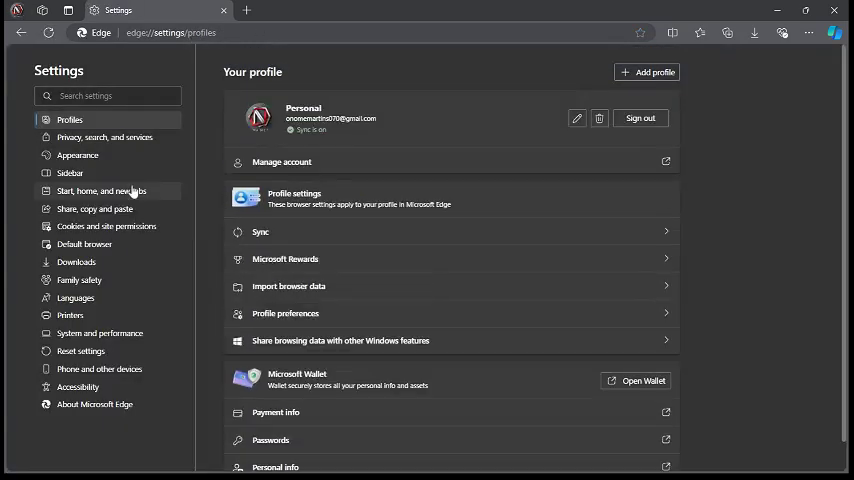
Select Appearance in the Edge Settings sidebar
click(78, 156)
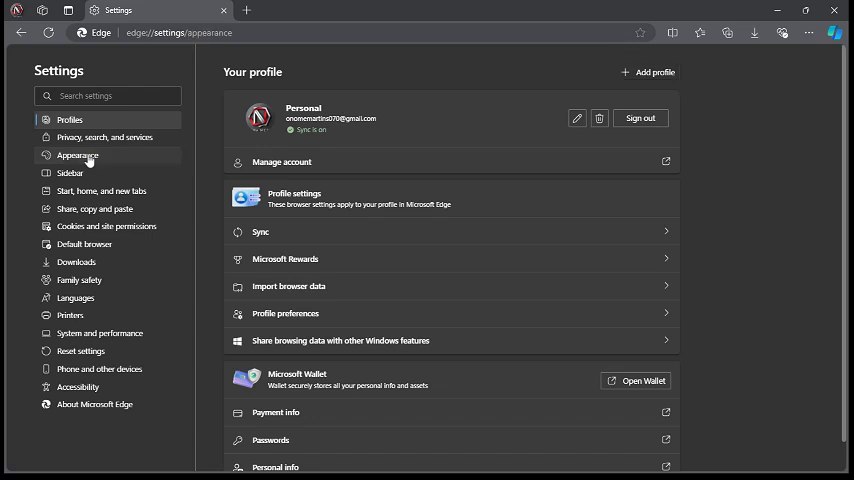
Load the Appearance page and scroll down to the theme gallery showing Dark & stormy
click(78, 155)
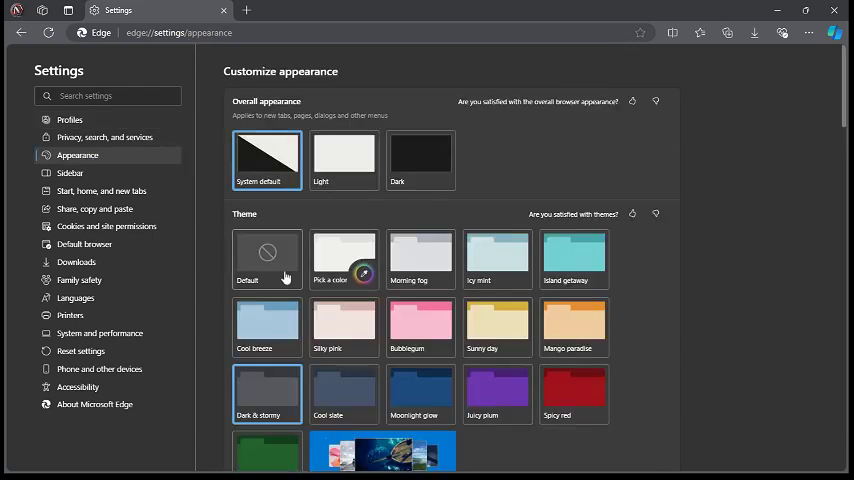
scroll(down, 3)
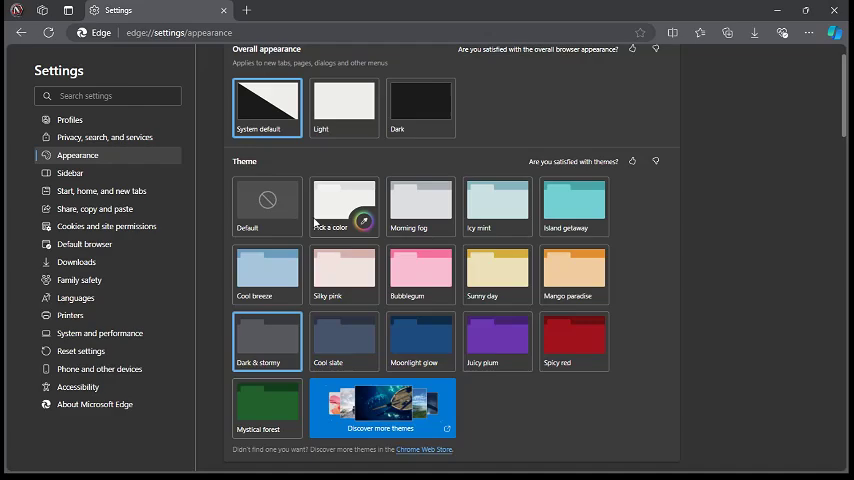
scroll(down, 3)
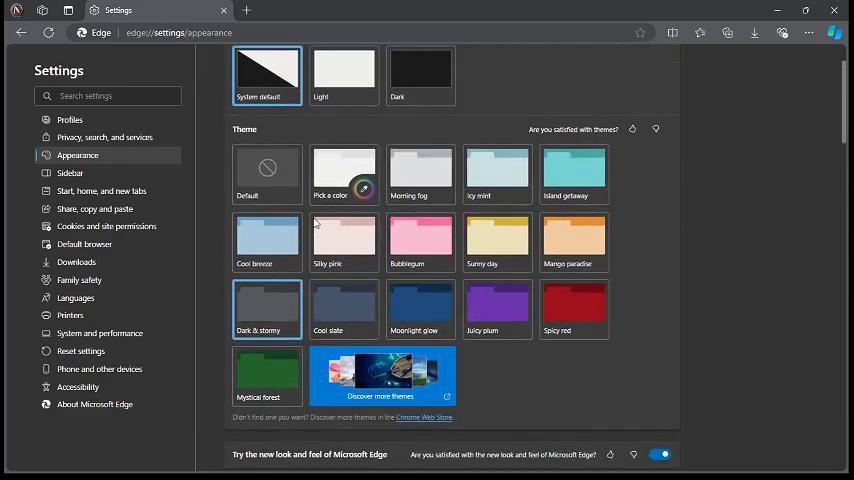
scroll(down, 3)
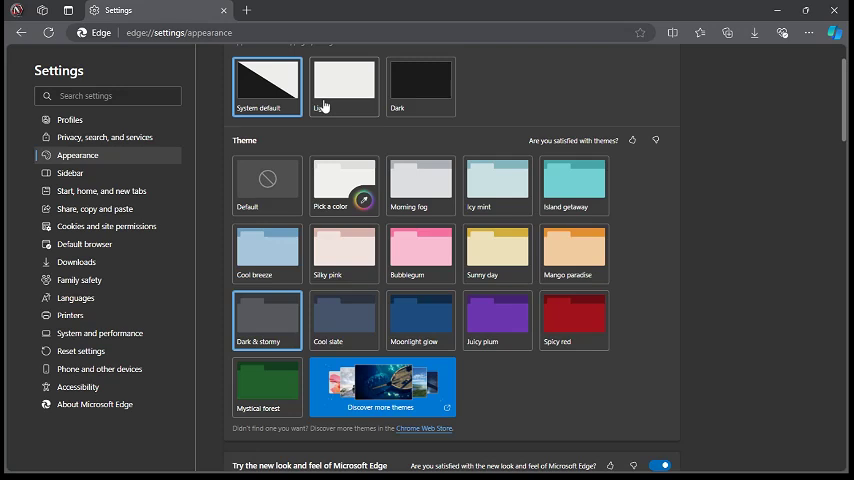
mouse_move(326, 106)
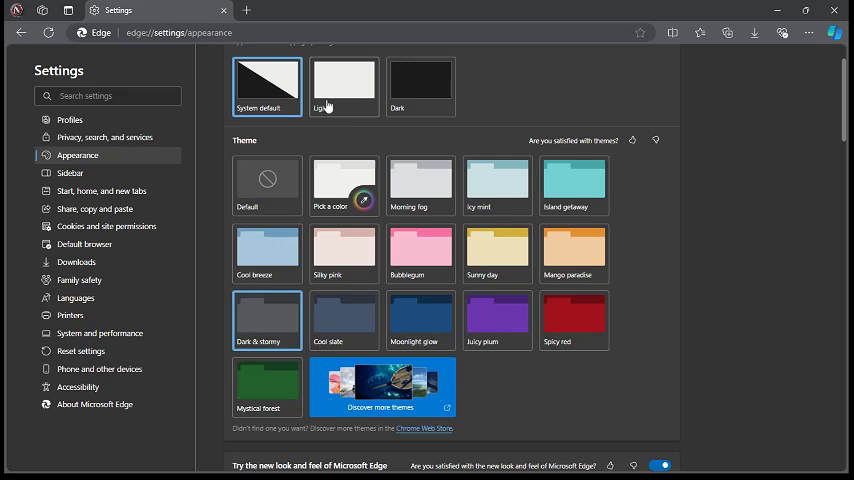
mouse_move(416, 170)
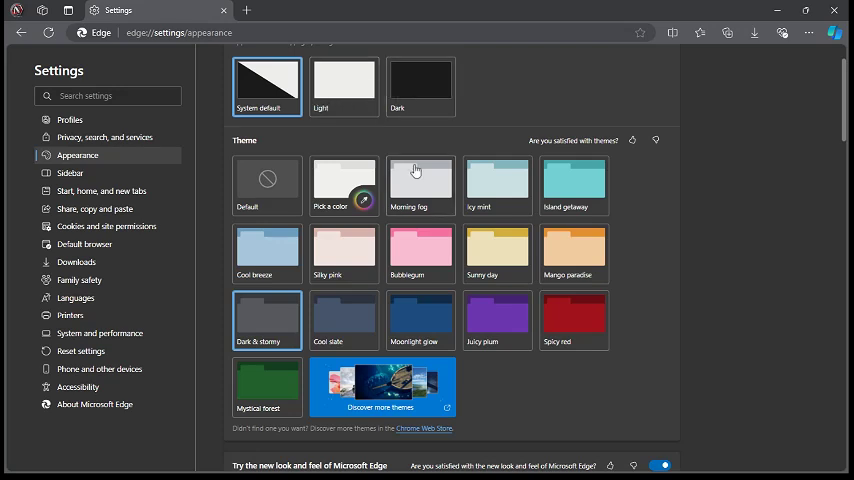
Expand the Page zoom dropdown, currently 90%, to list zoom levels from 25%
scroll(down, 3)
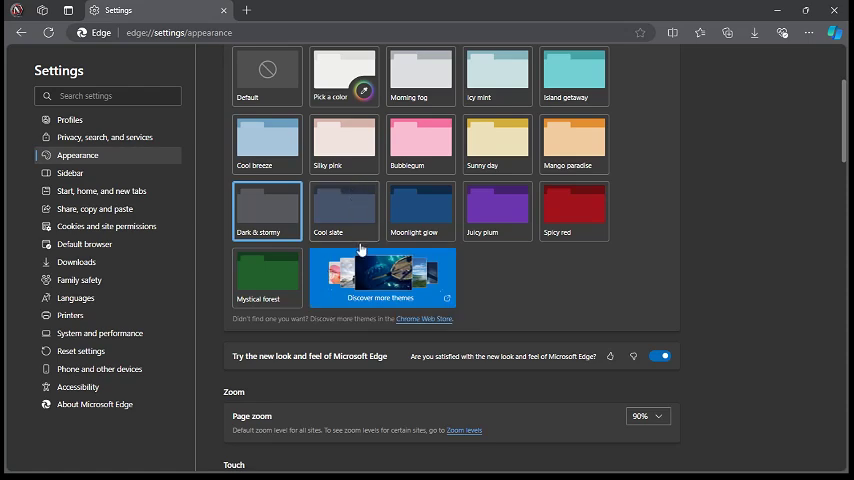
mouse_move(380, 152)
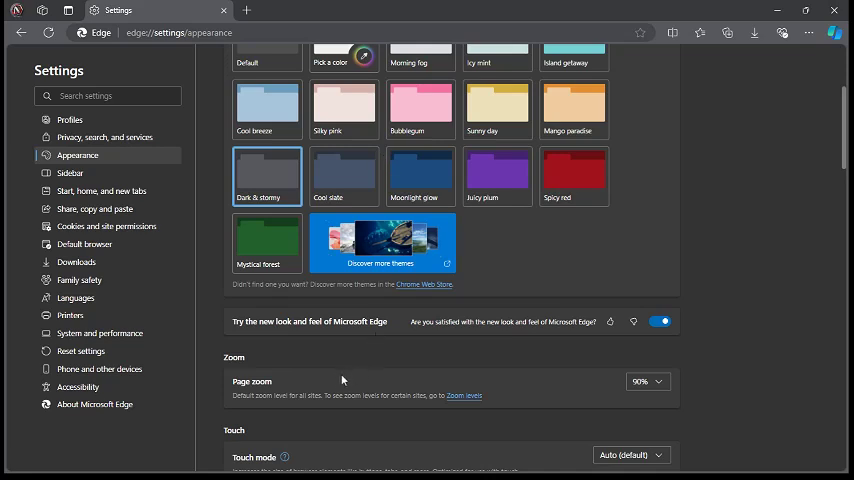
mouse_move(590, 390)
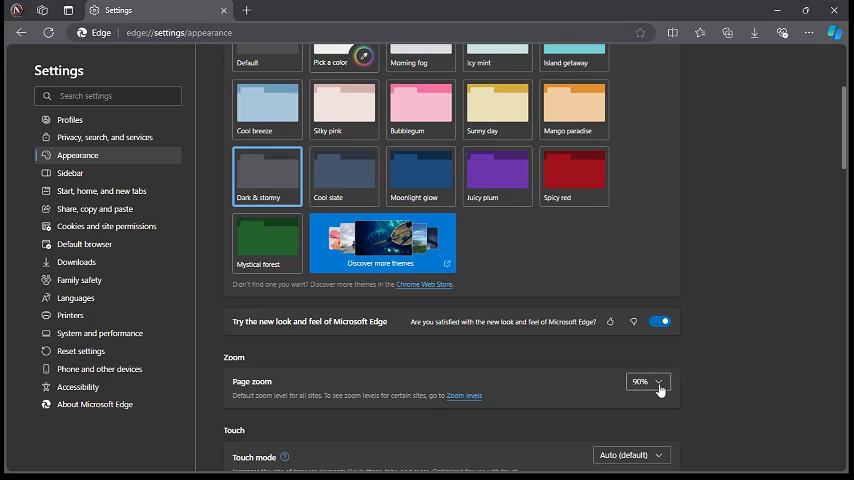
click(647, 382)
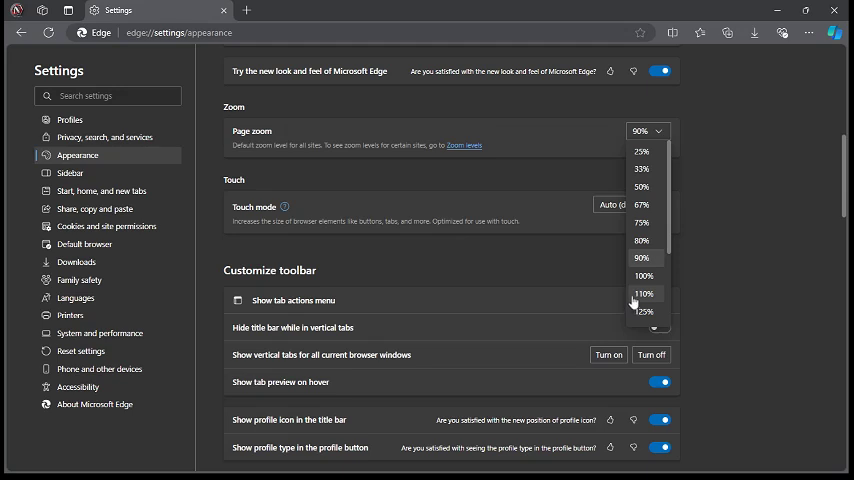
mouse_move(642, 205)
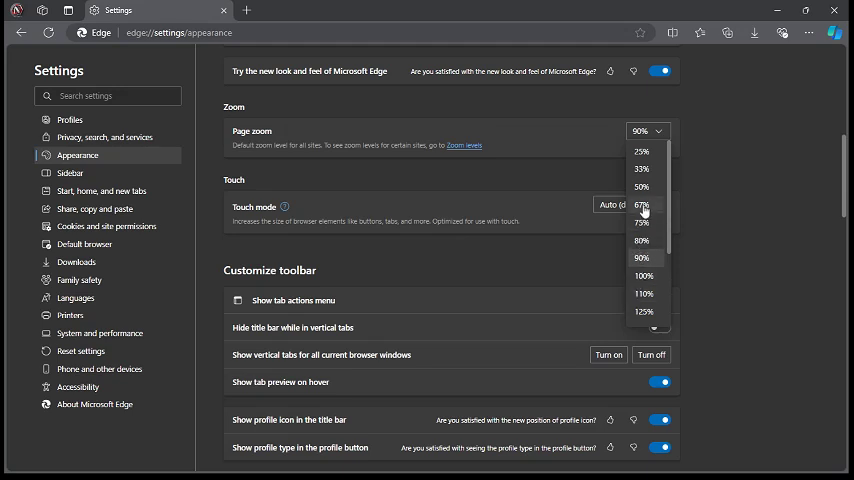